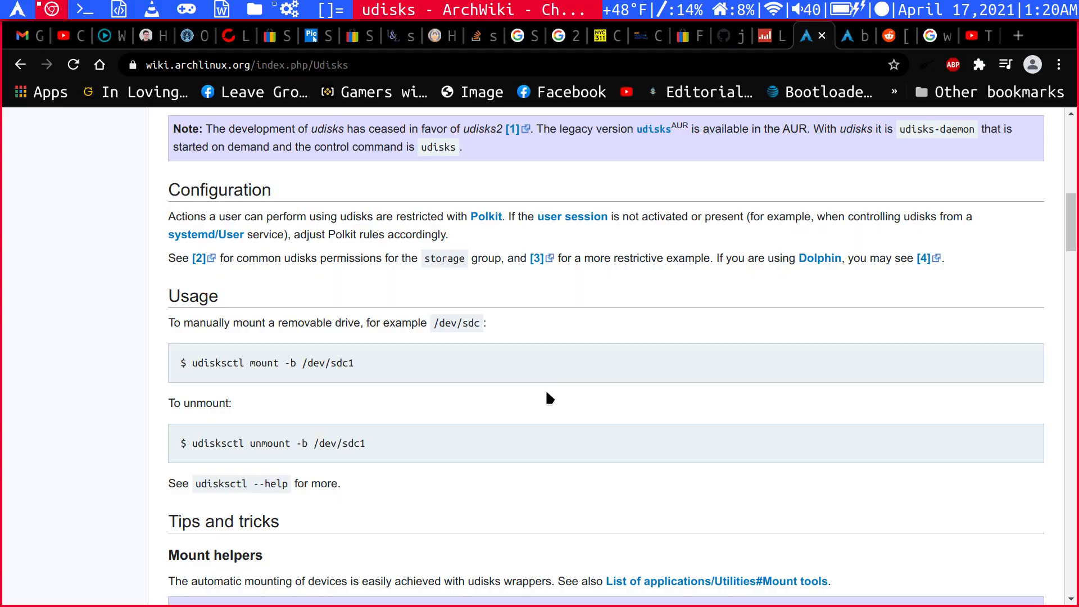
Scroll the ArchWiki udisks page around the Usage section with the udisksctl examples
scroll(up, 3)
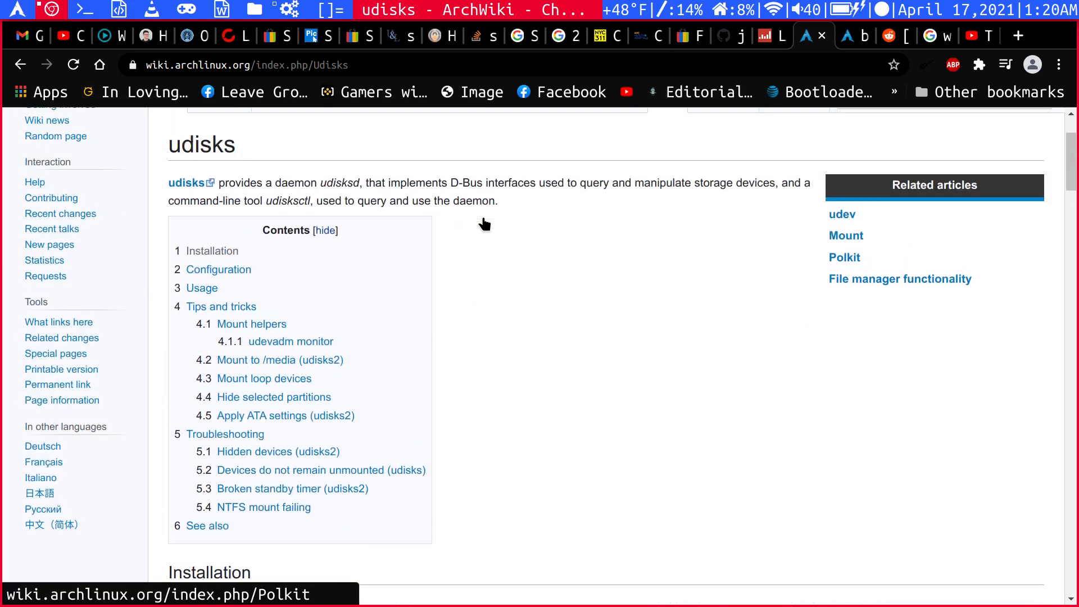
scroll(down, 3)
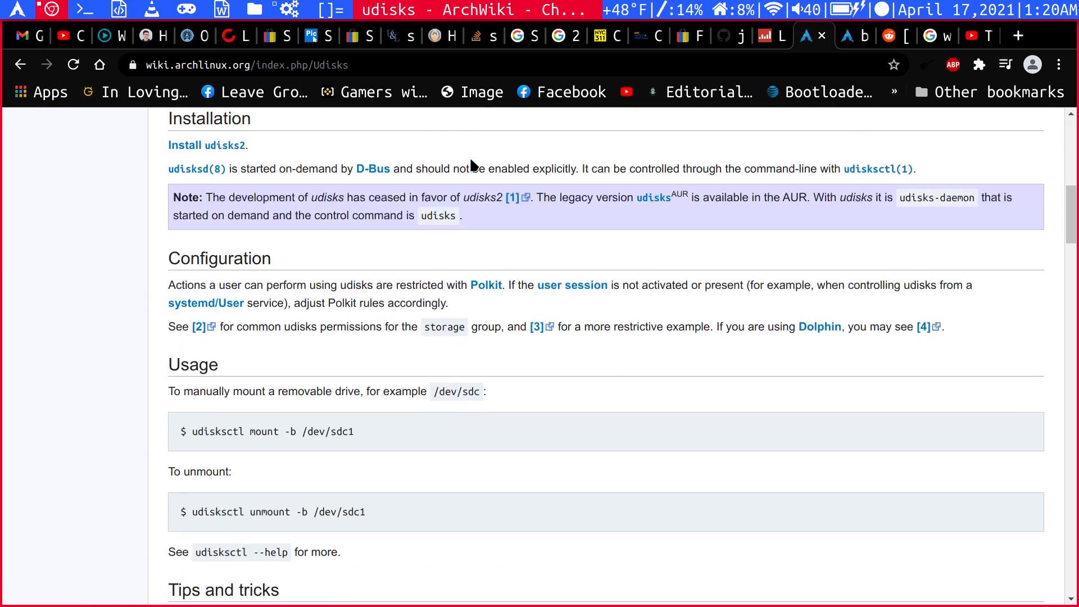
mouse_move(427, 263)
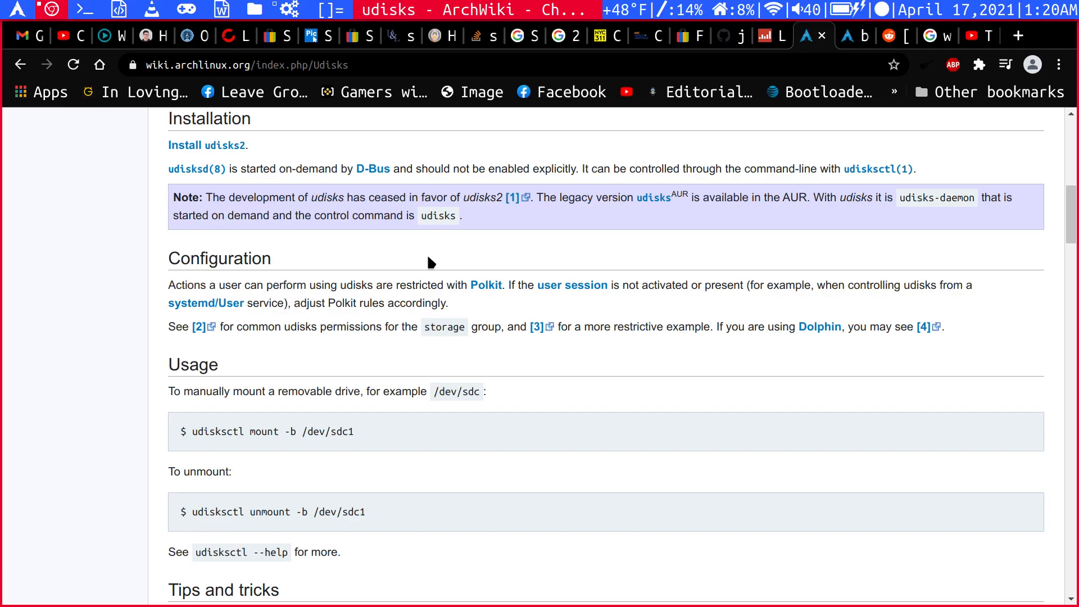
mouse_move(387, 329)
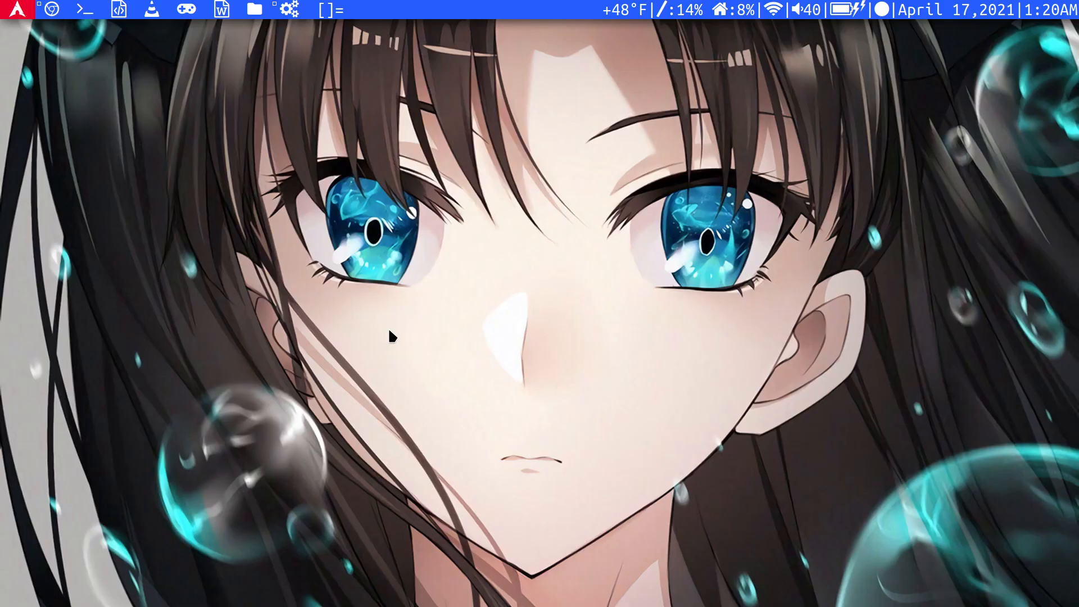
Run sudo pacman -S udisks2 in a new terminal, enter the password, and answer n to decline reinstalling
click(84, 10)
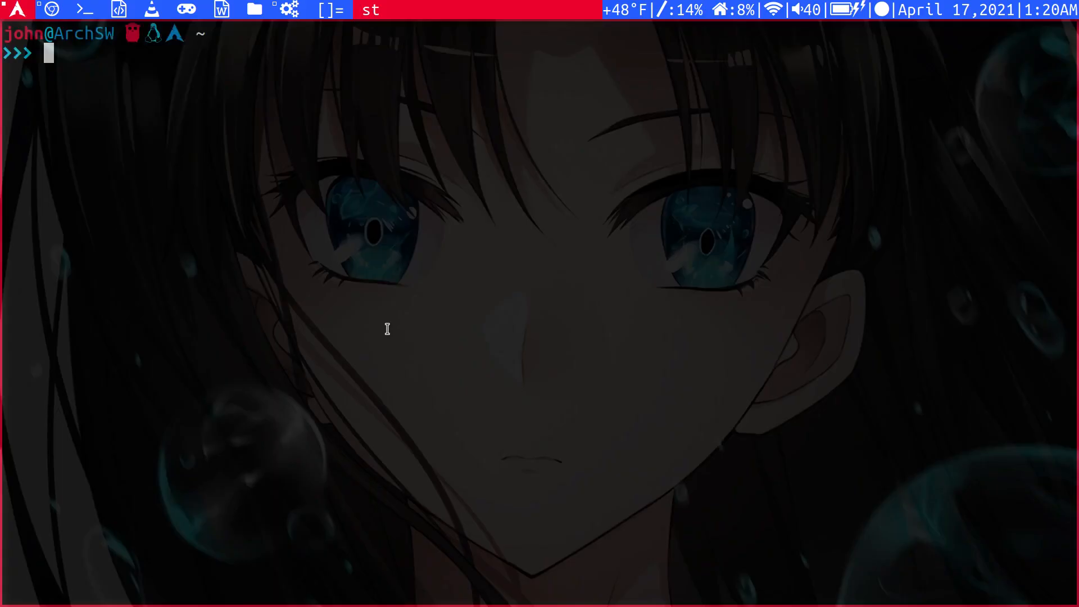
text(sudo pacman)
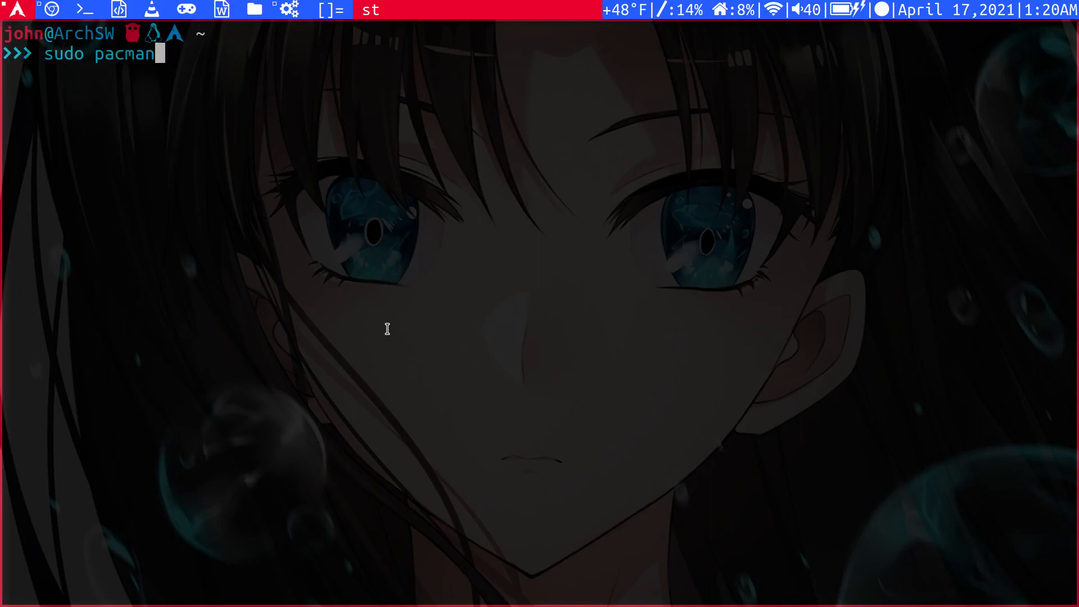
text(-S u)
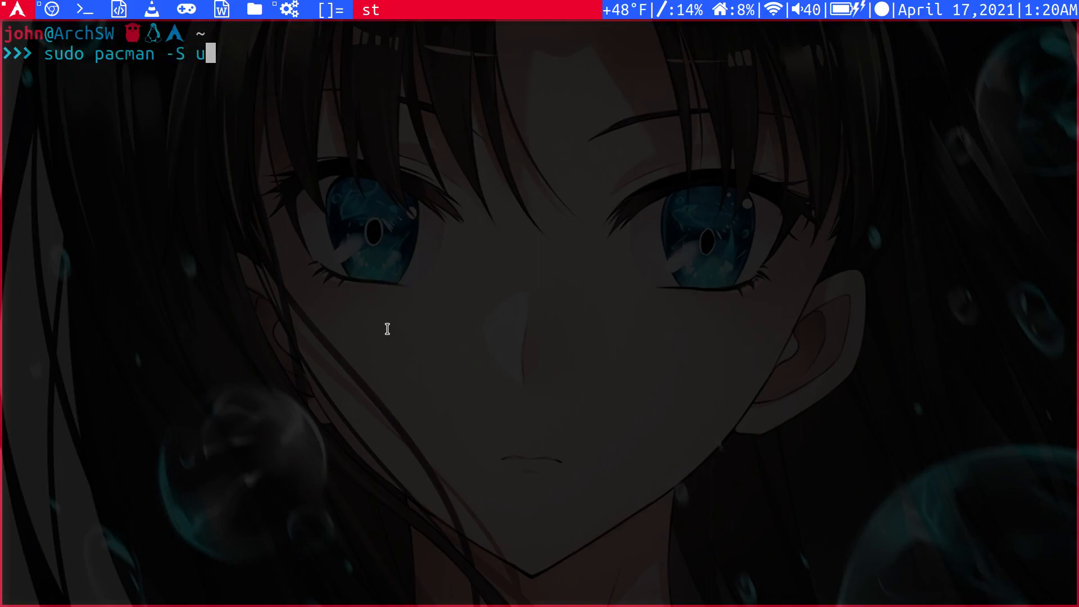
text(disks)
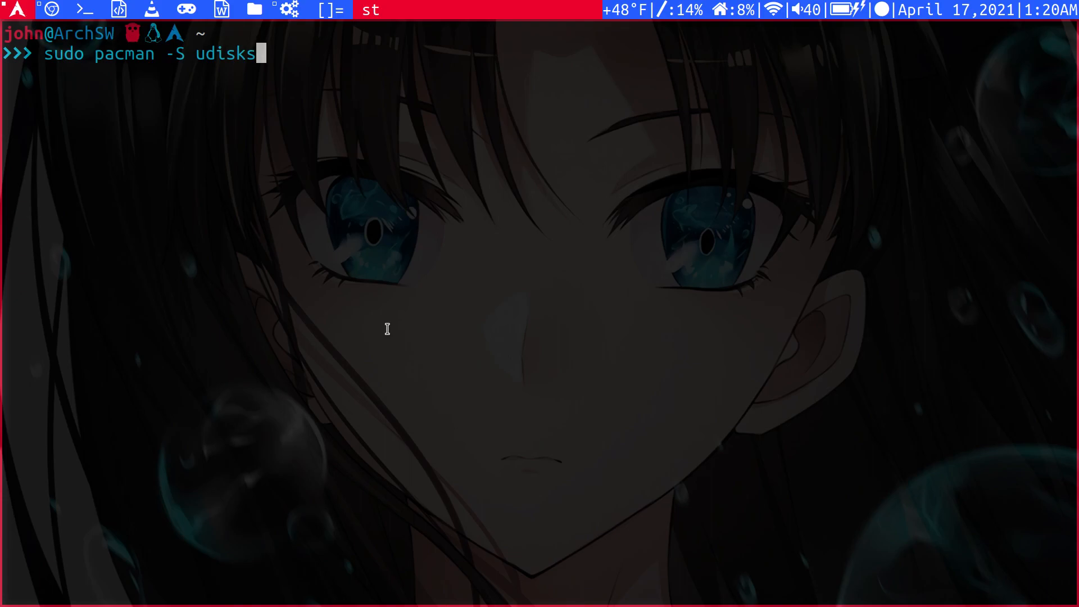
key(Return)
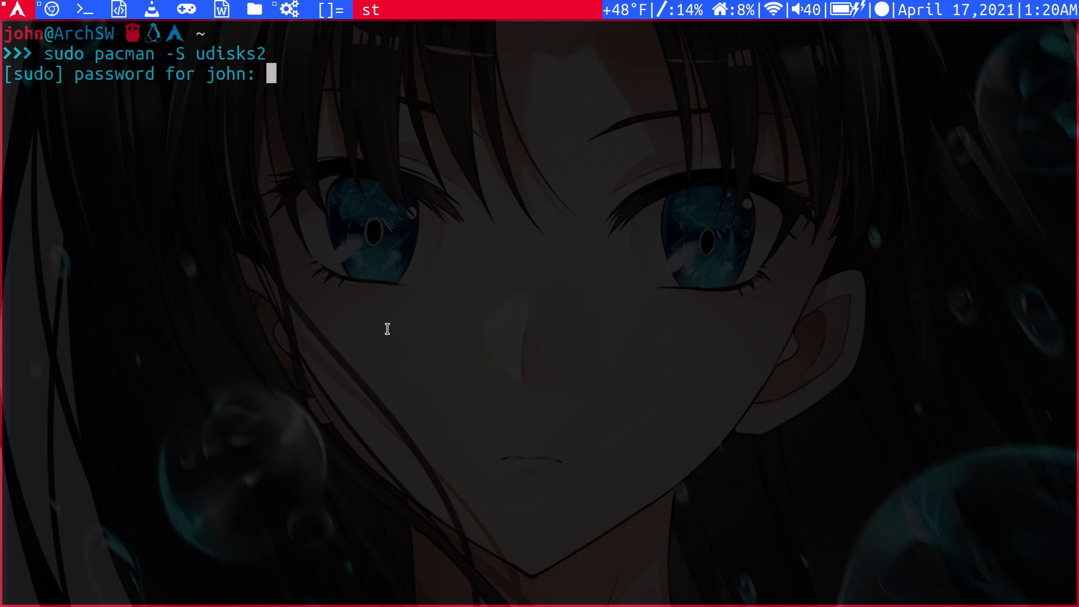
key(Return)
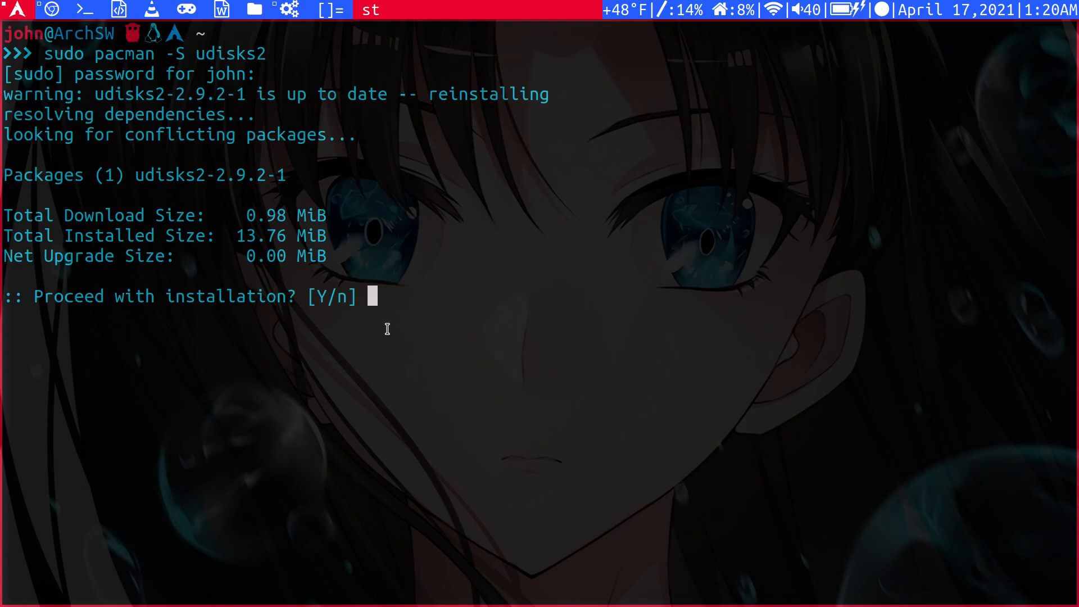
text(n)
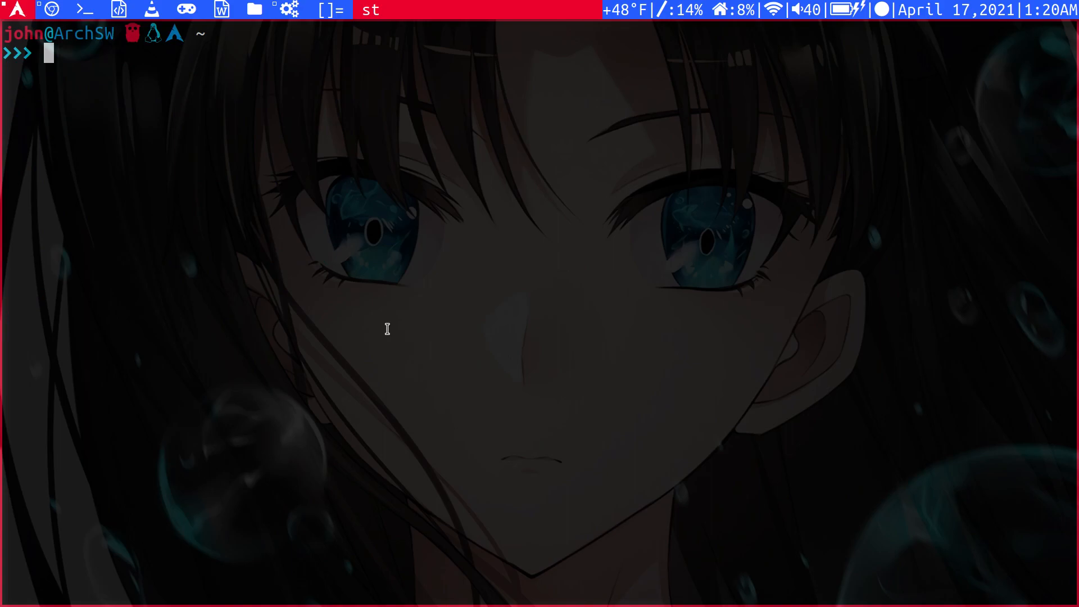
Run lsblk to list block devices, showing the 3.7G removable disk sdb with sdb1 and sdb2
text(lsblk)
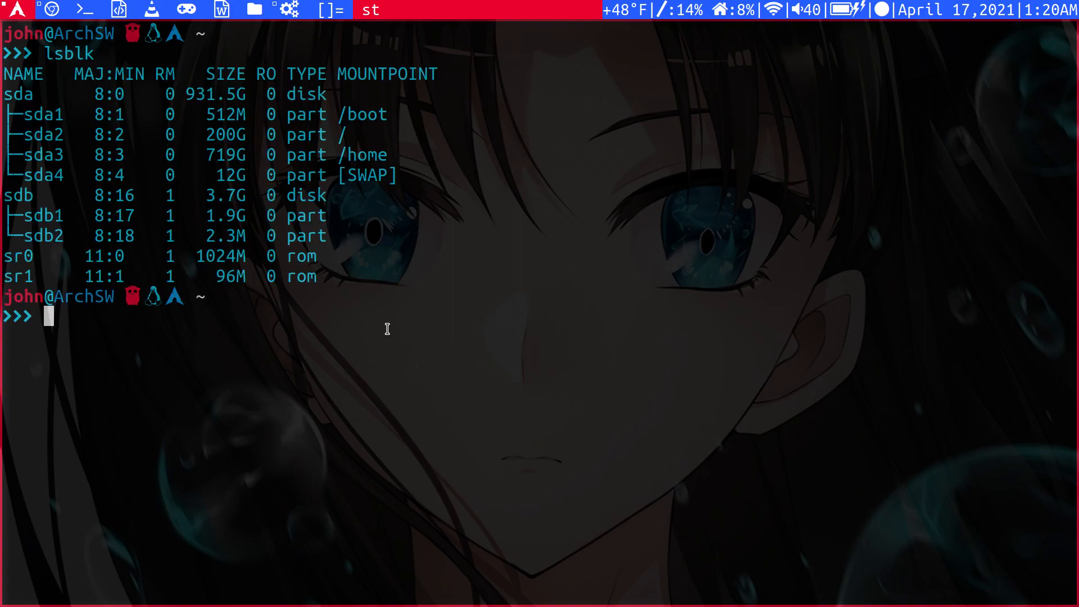
mouse_move(52, 44)
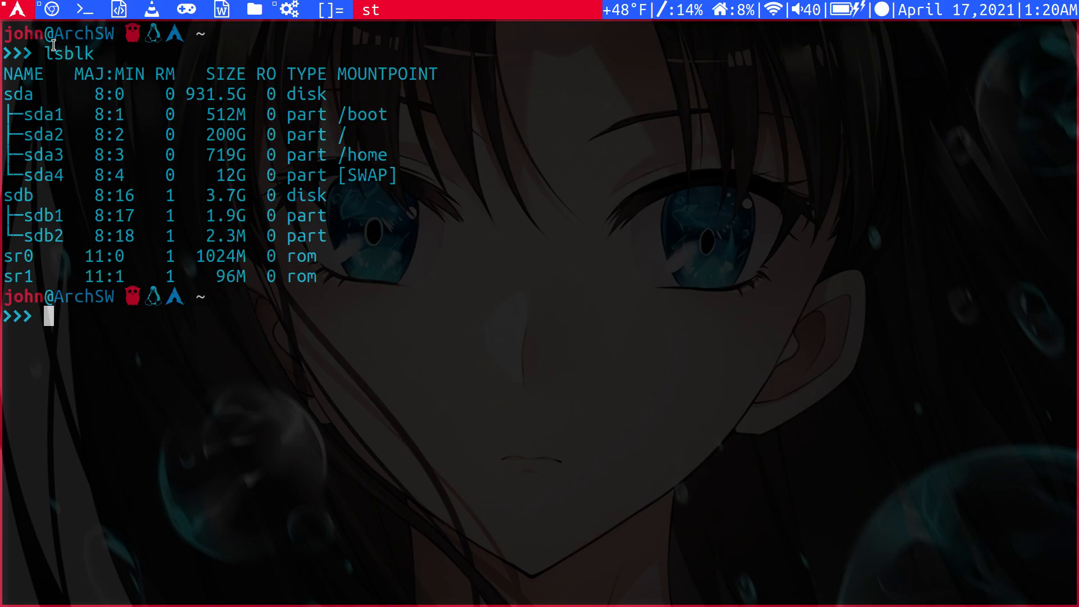
mouse_move(228, 132)
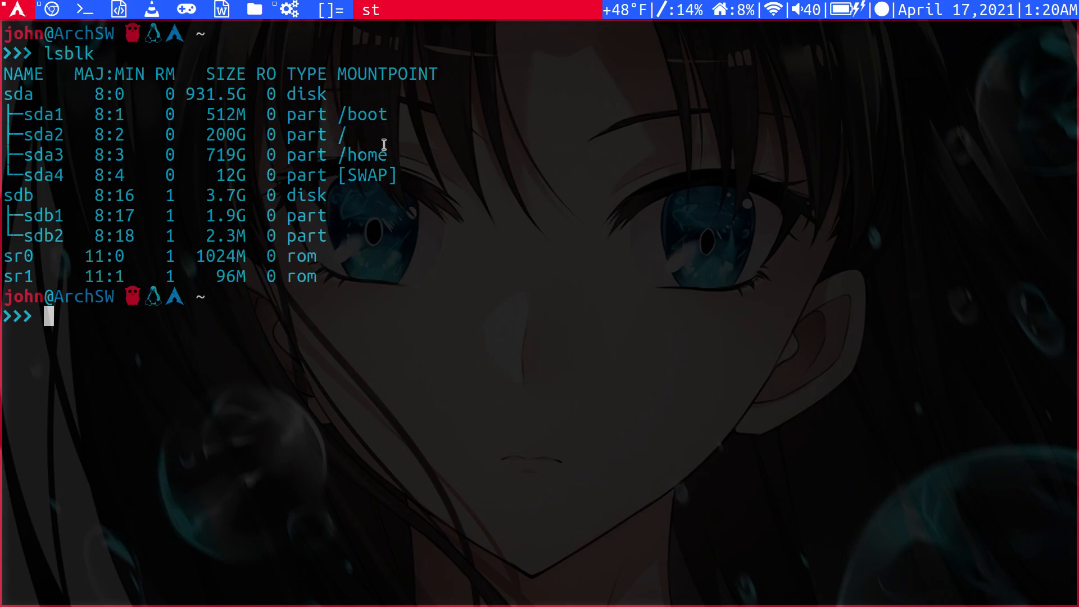
mouse_move(363, 150)
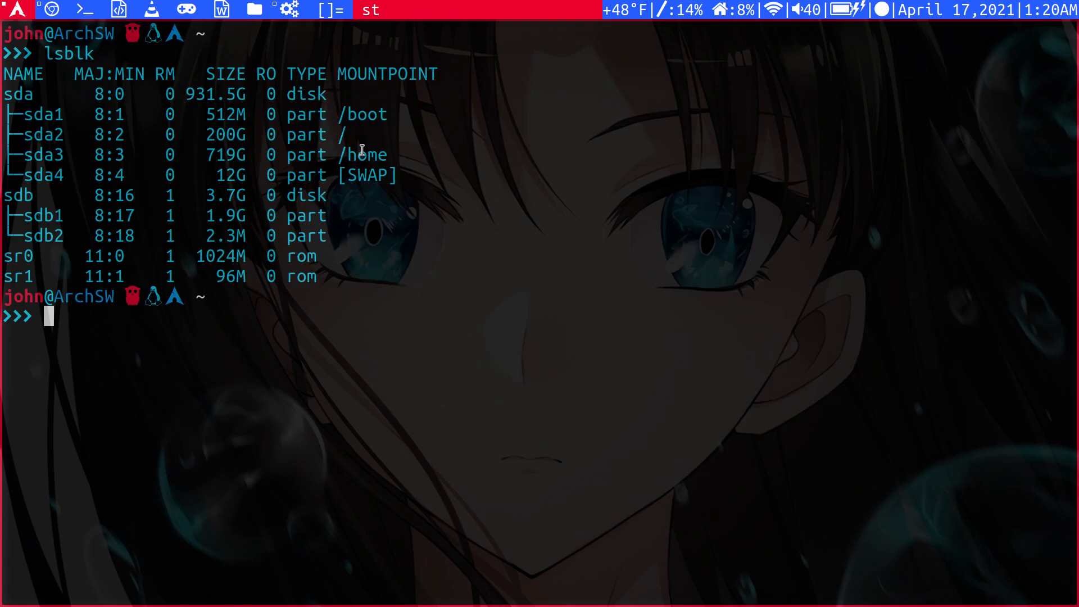
mouse_move(152, 182)
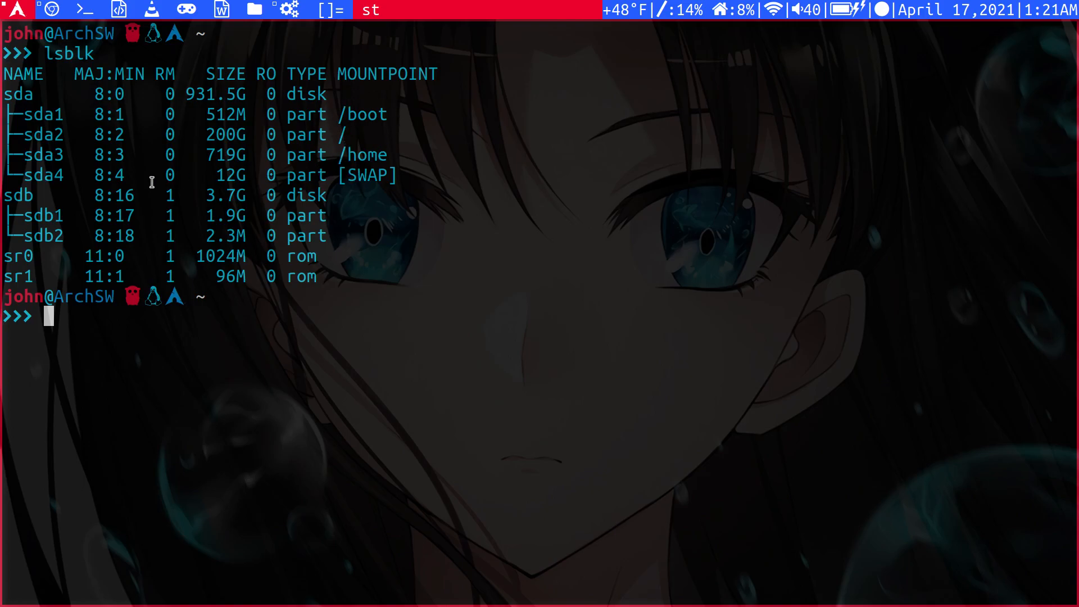
mouse_move(114, 222)
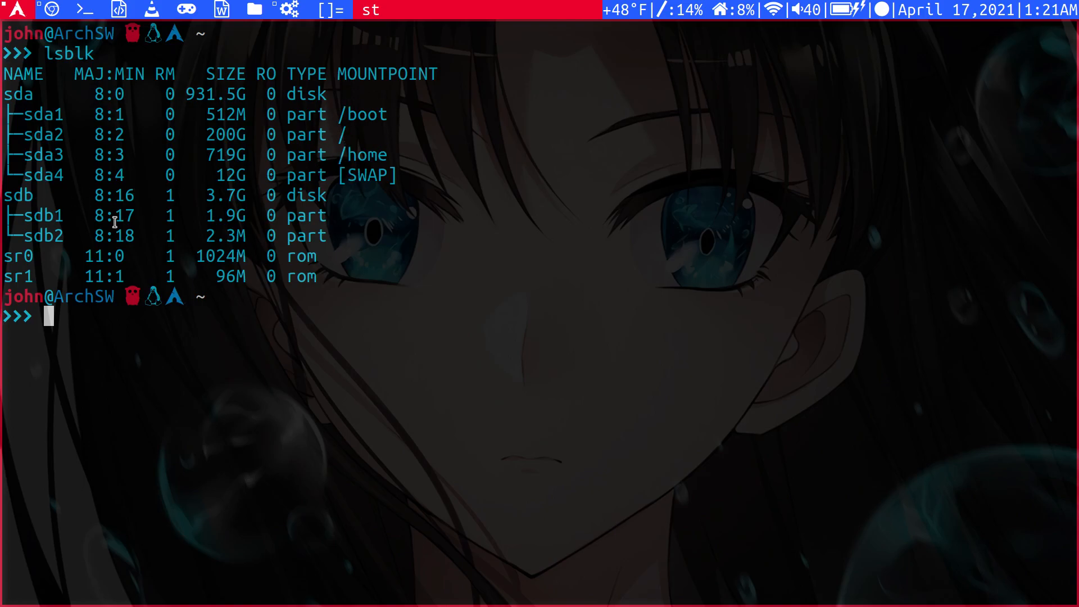
mouse_move(66, 209)
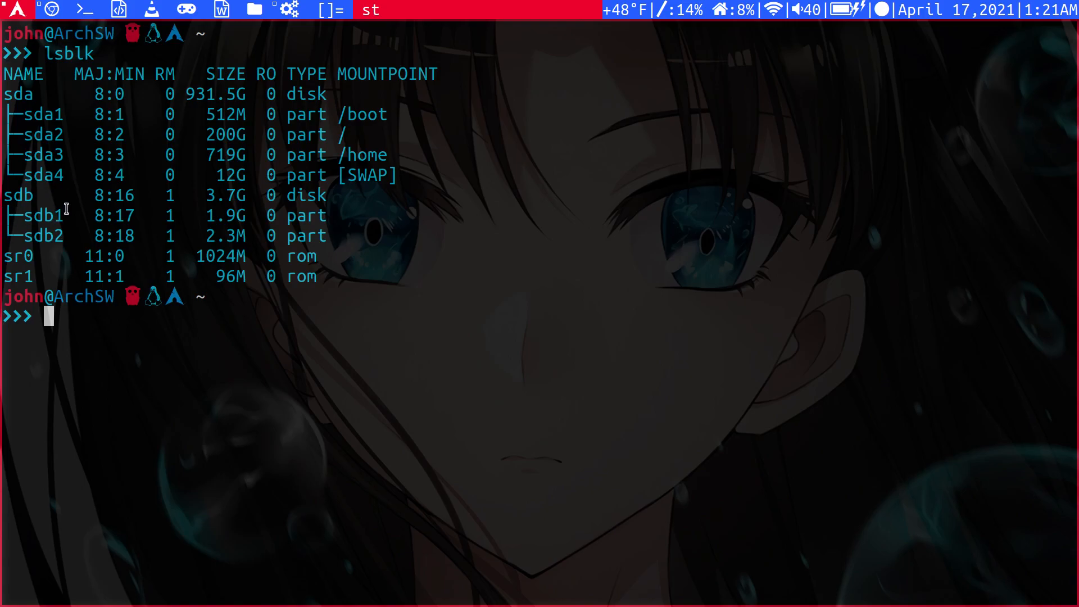
mouse_move(29, 214)
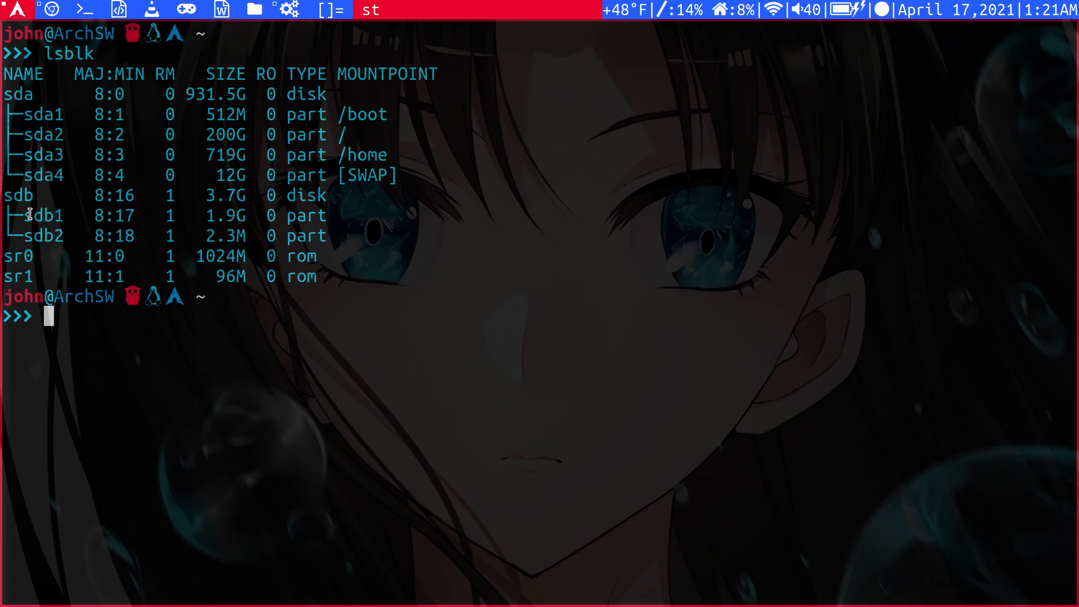
Run udisksctl mount -b /dev/sdb1 to mount the USB partition under /run/media
text(ud)
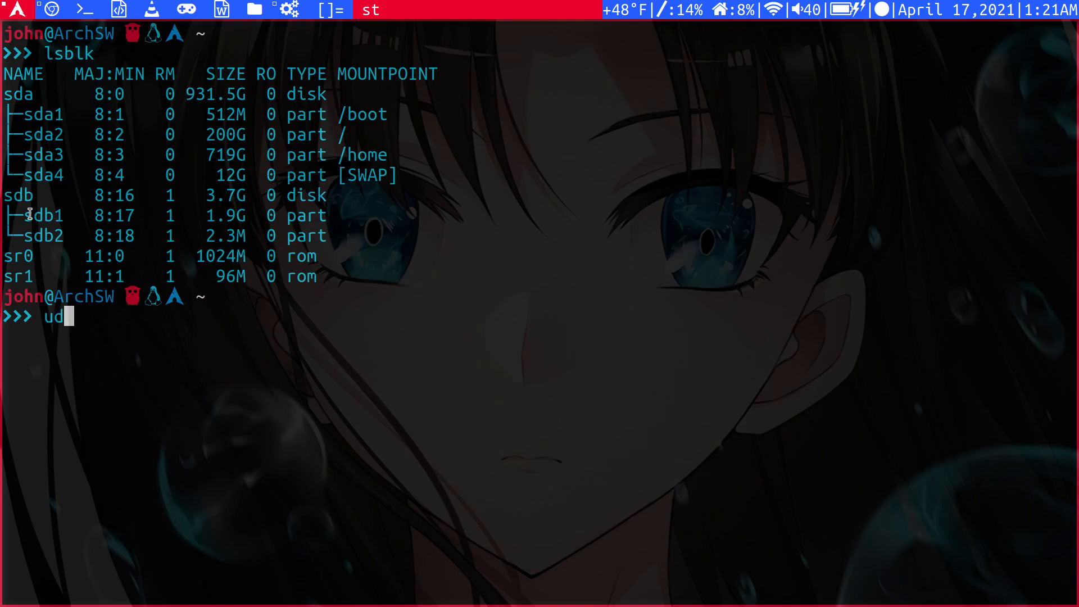
text(isk)
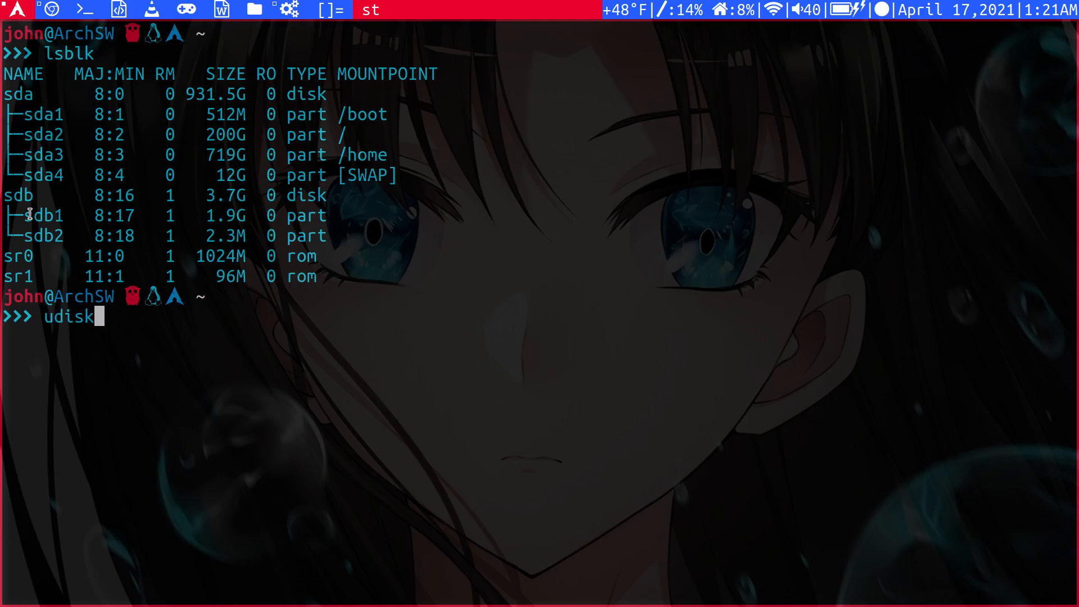
text(ctl)
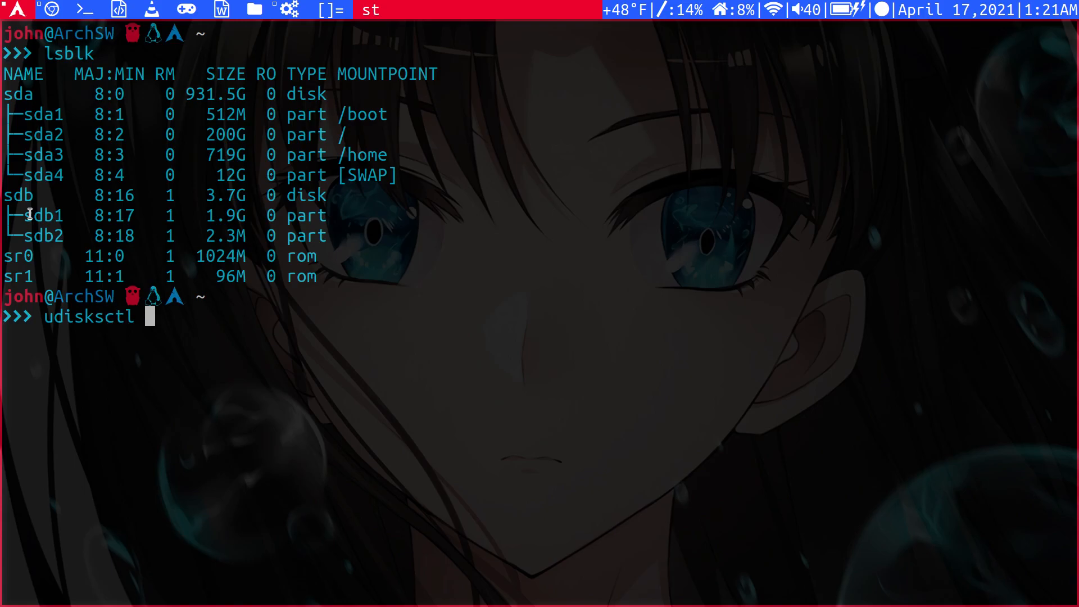
text(mount -b)
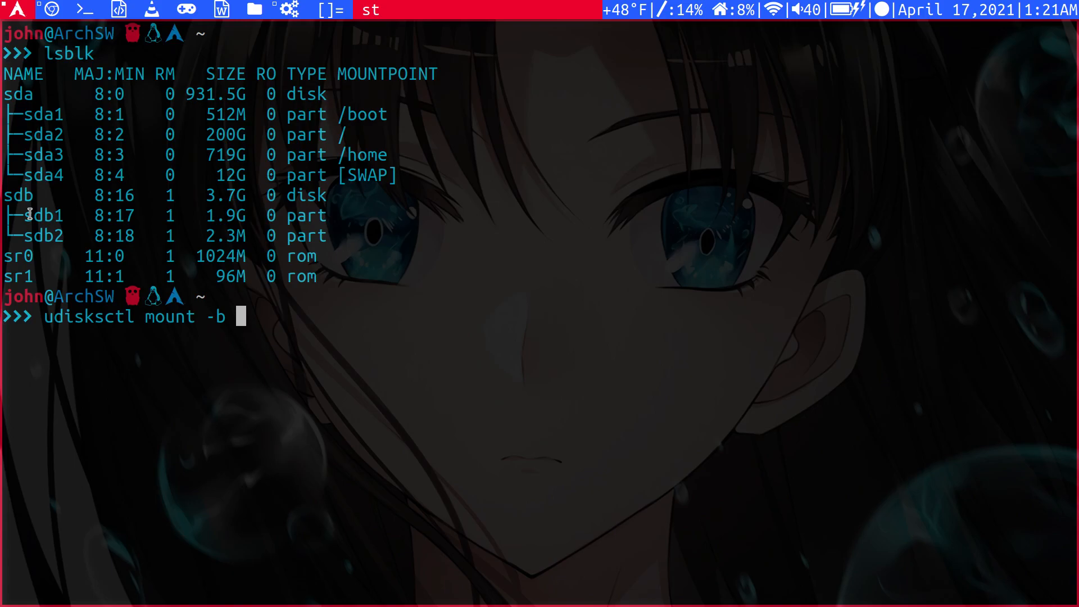
text(/dev/)
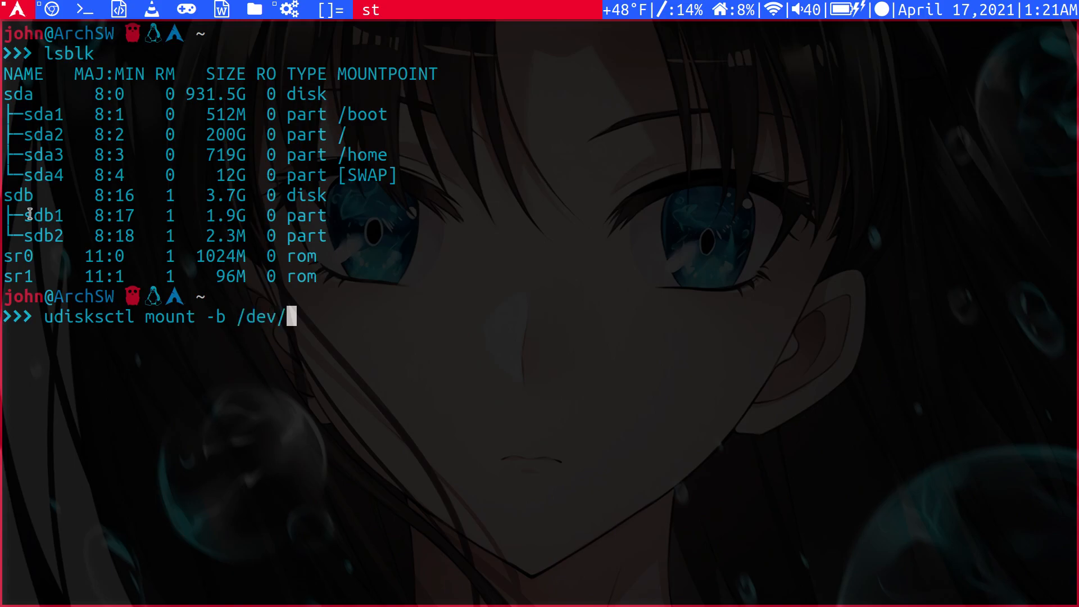
text(sdb)
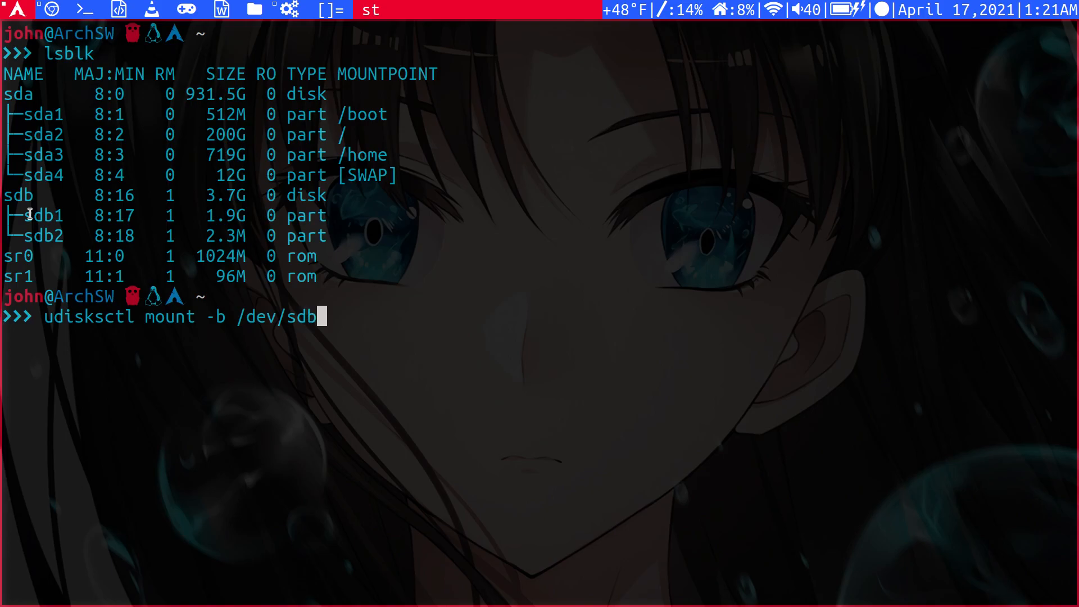
text(1)
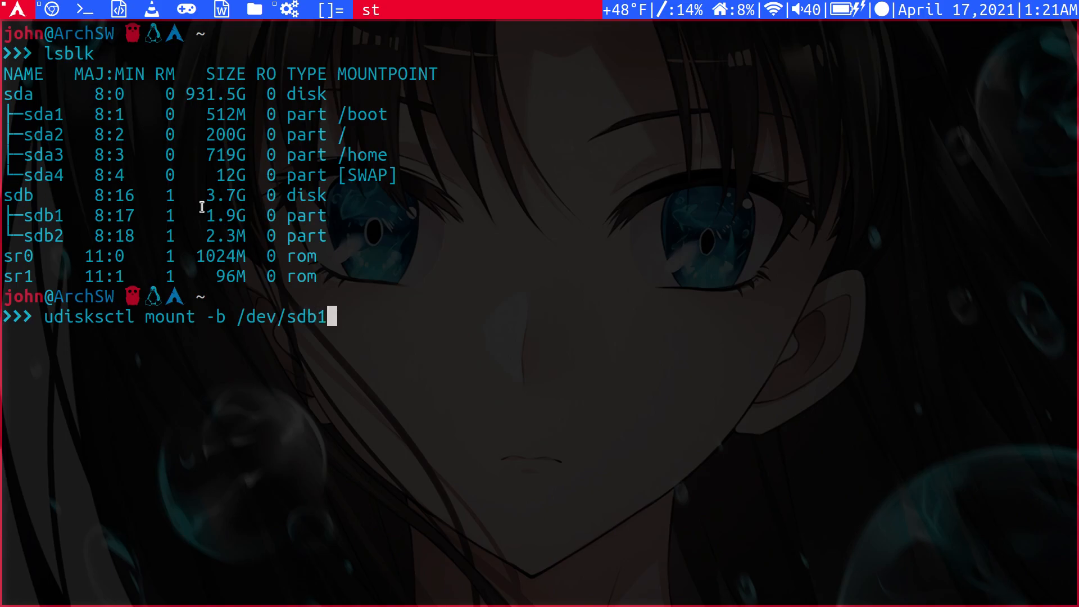
mouse_move(351, 256)
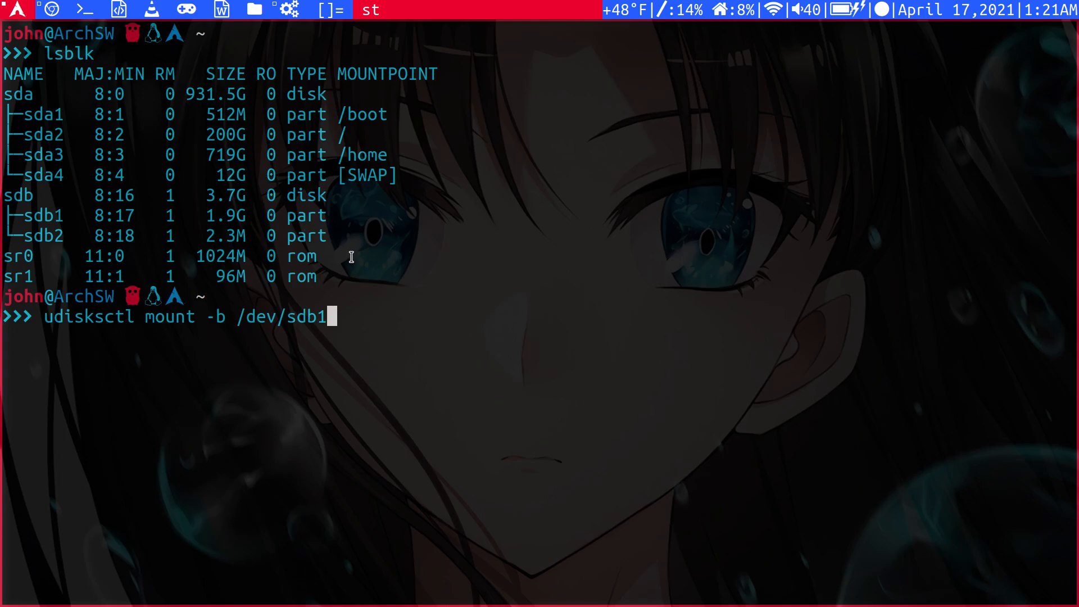
key(Return)
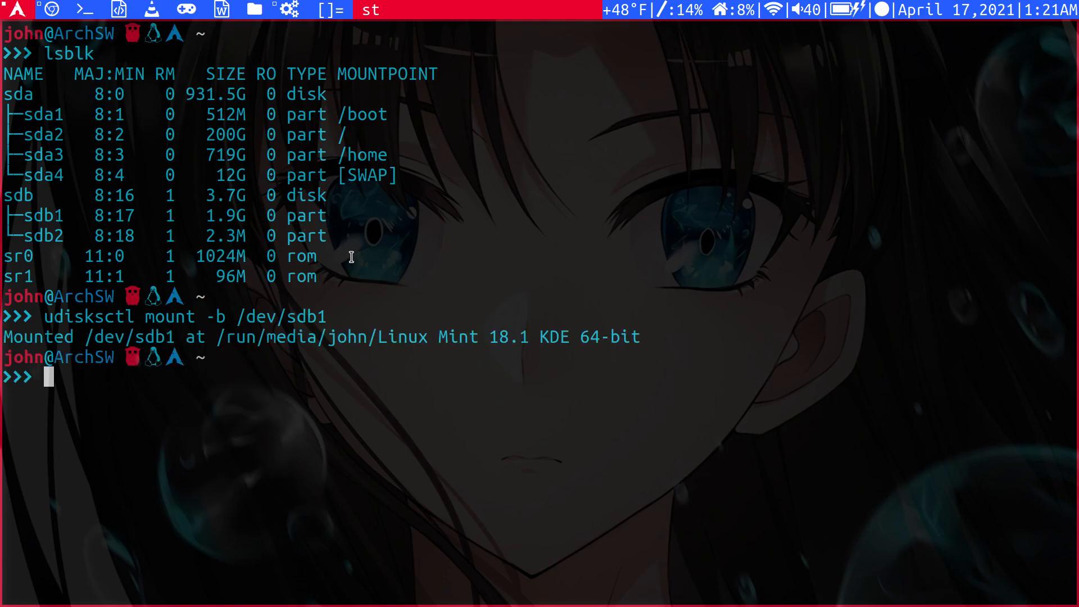
mouse_move(360, 346)
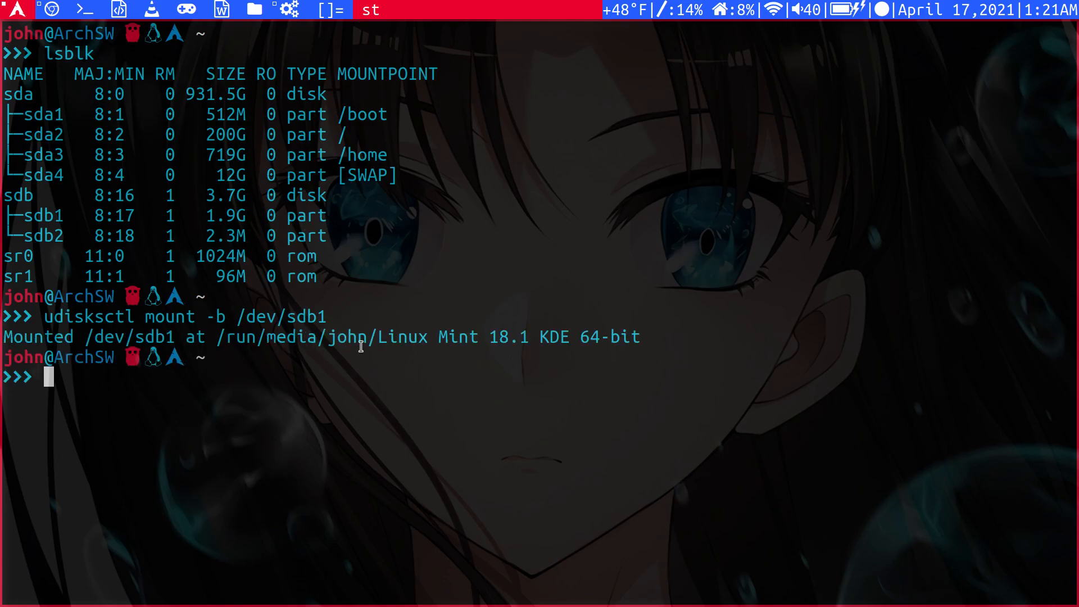
Launch ranger to browse to /run/media, then quit back to the shell
text(ranger)
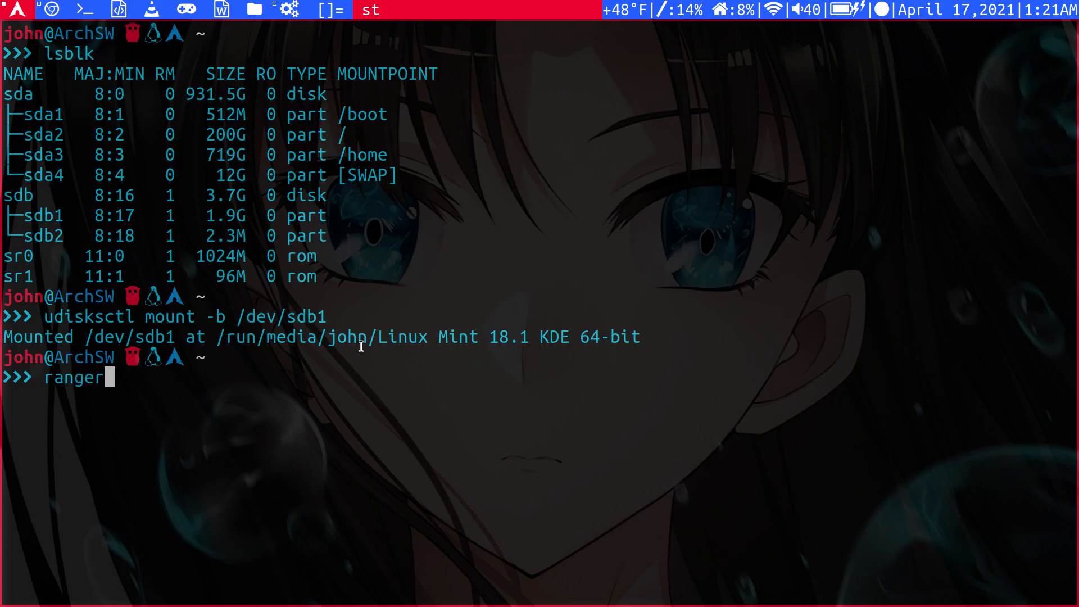
key(Return)
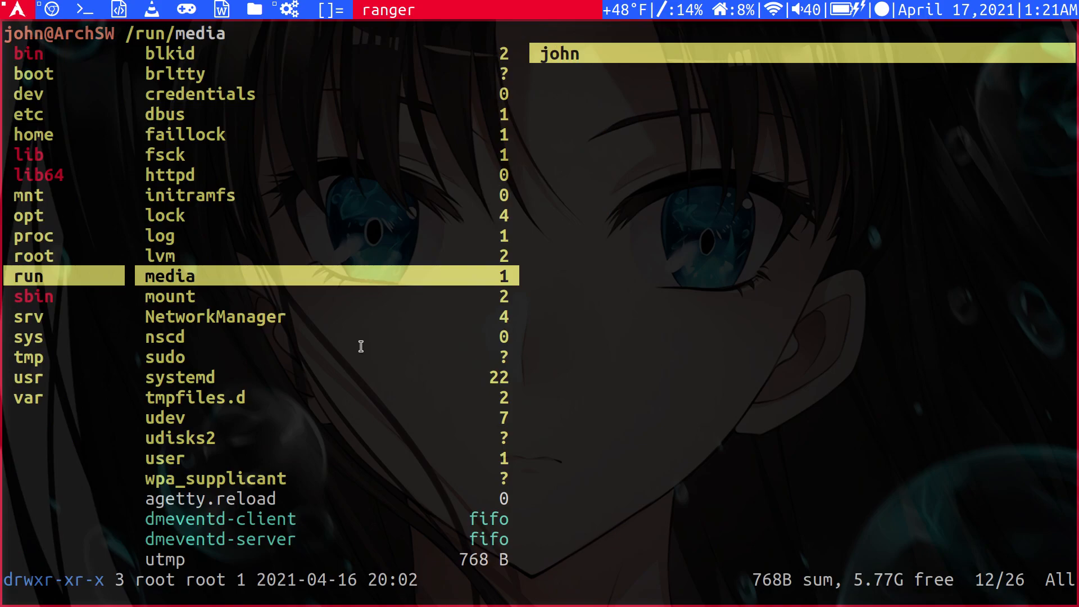
key(q)
text(udisksctl unmount -b /dev/sdb1)
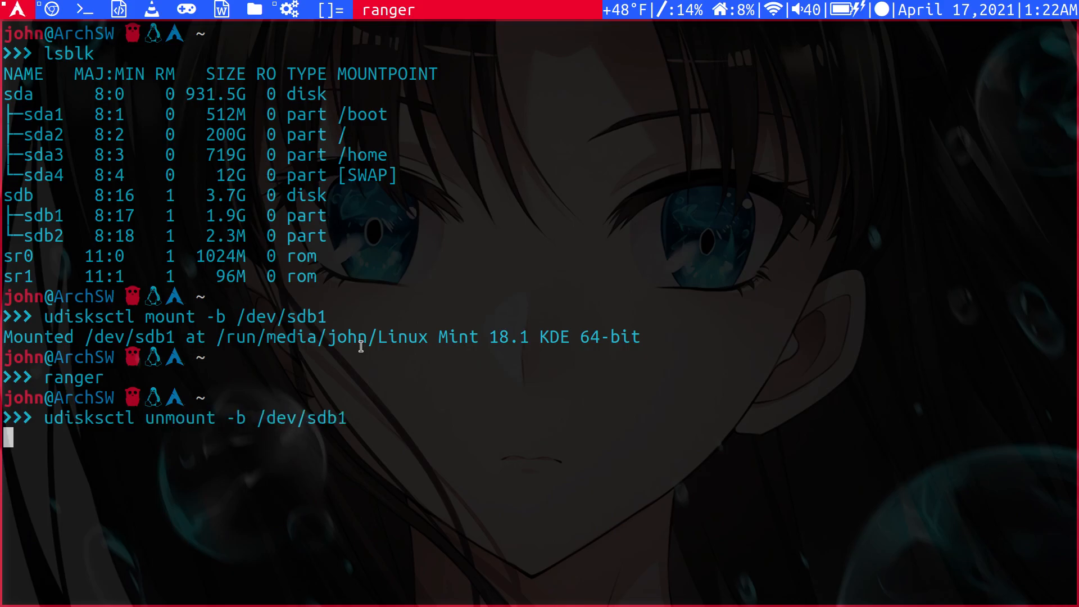
Run udisksctl unmount -b /dev/sdb1 to unmount the USB partition
key(Return)
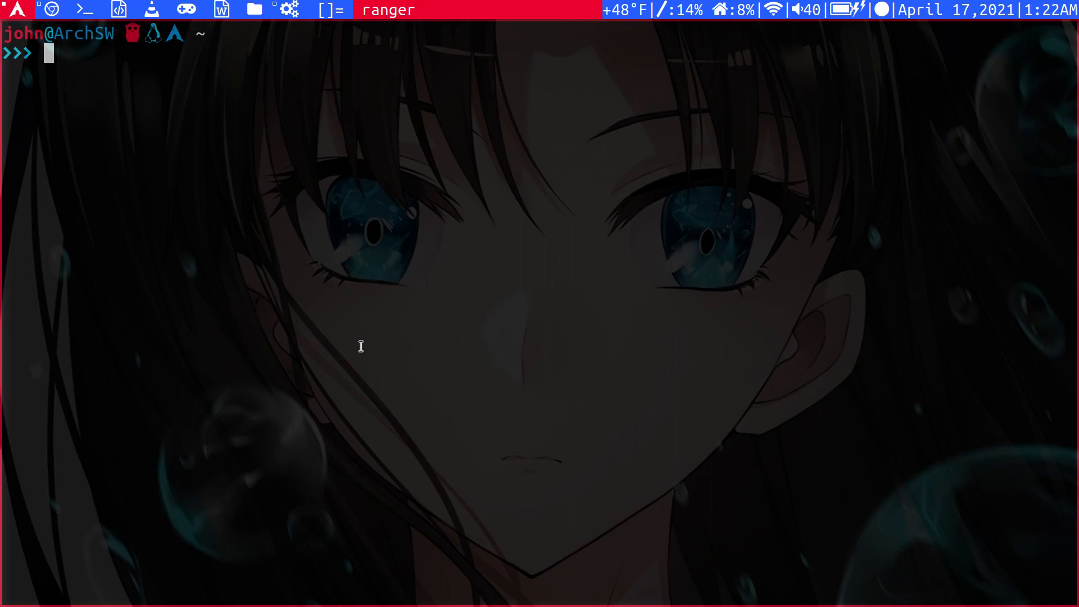
Run yay -S bashmount, accept the clean-build default and confirm installing bashmount 4.3.2-1
text(yay)
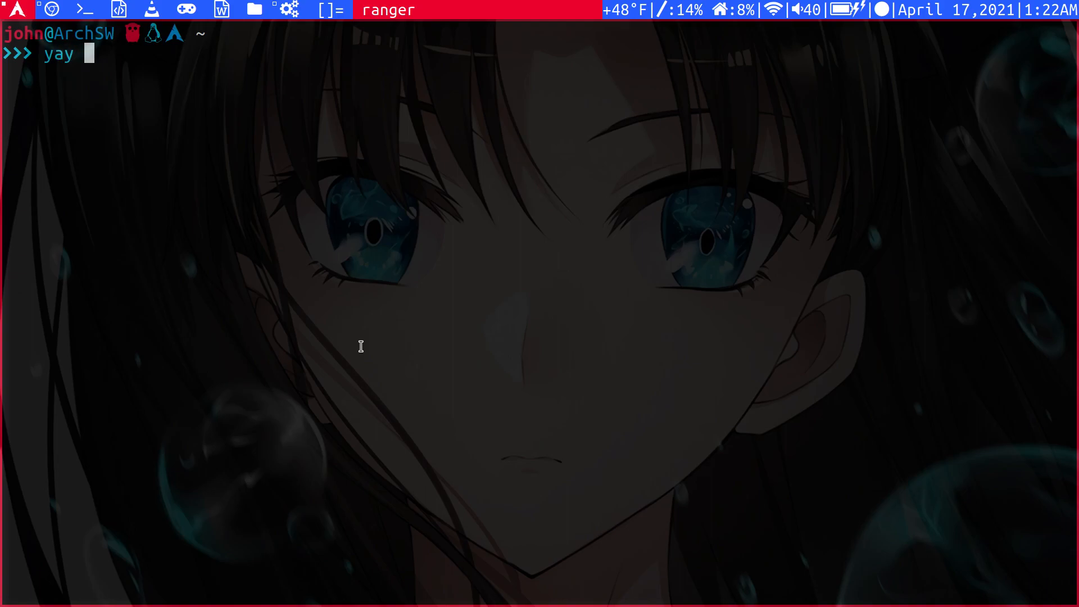
text(-S bashm)
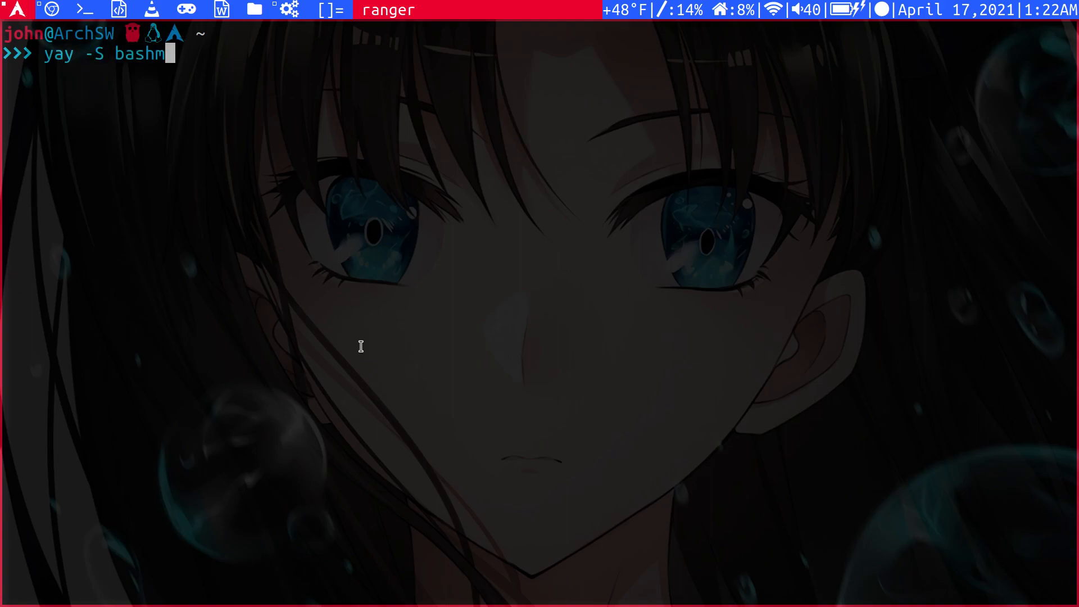
text(ount)
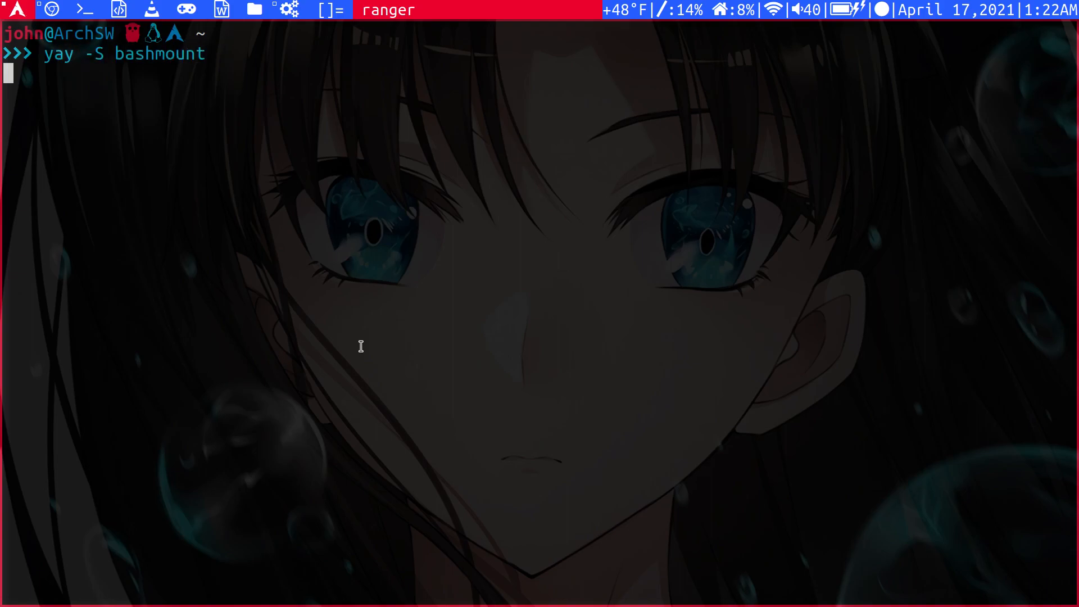
key(Return)
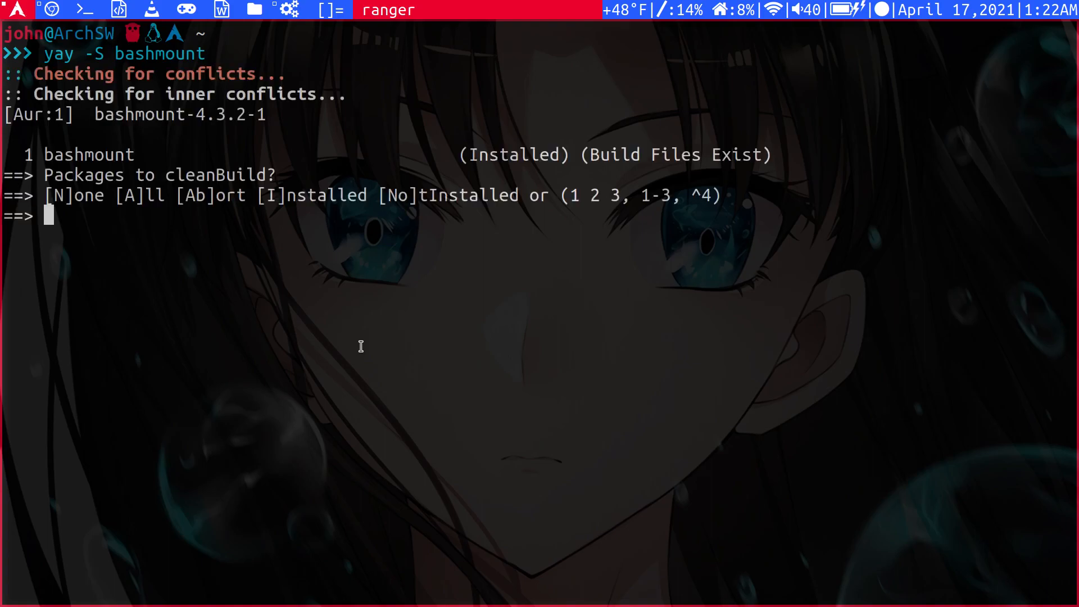
key(Return)
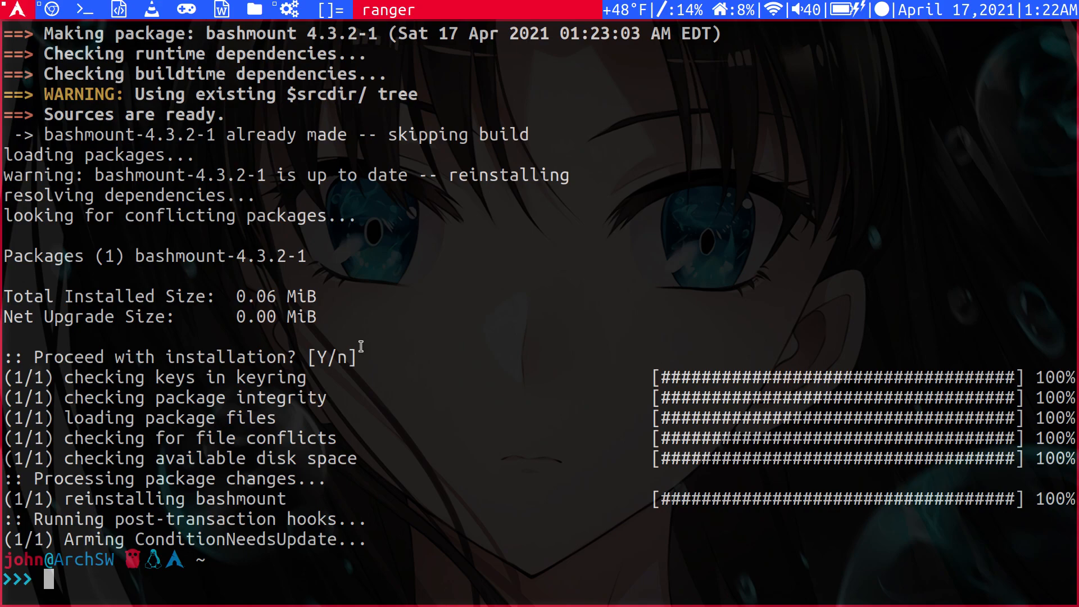
text(b)
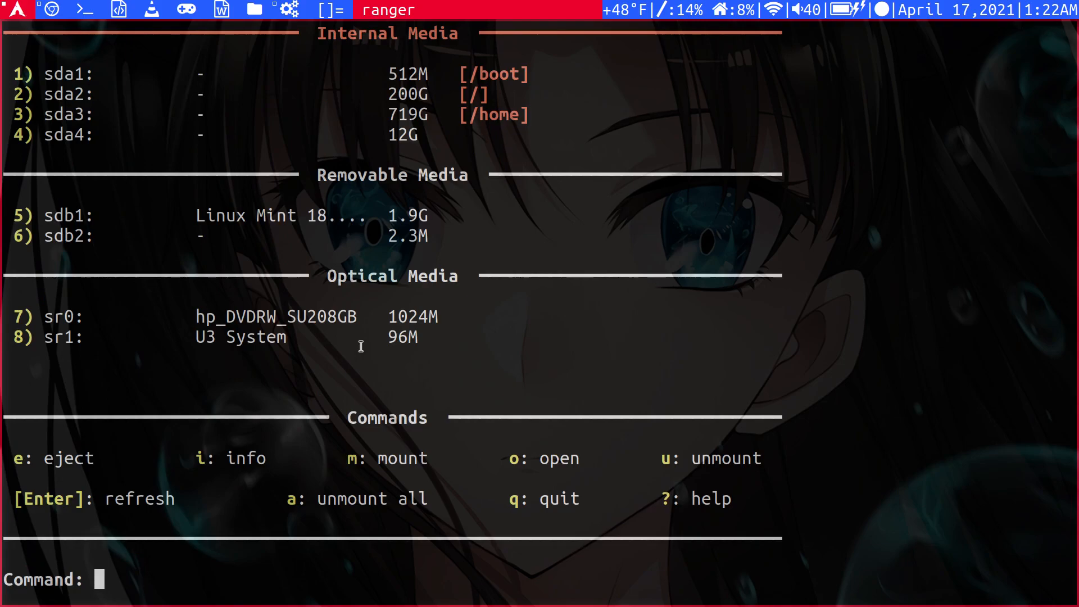
mouse_move(103, 218)
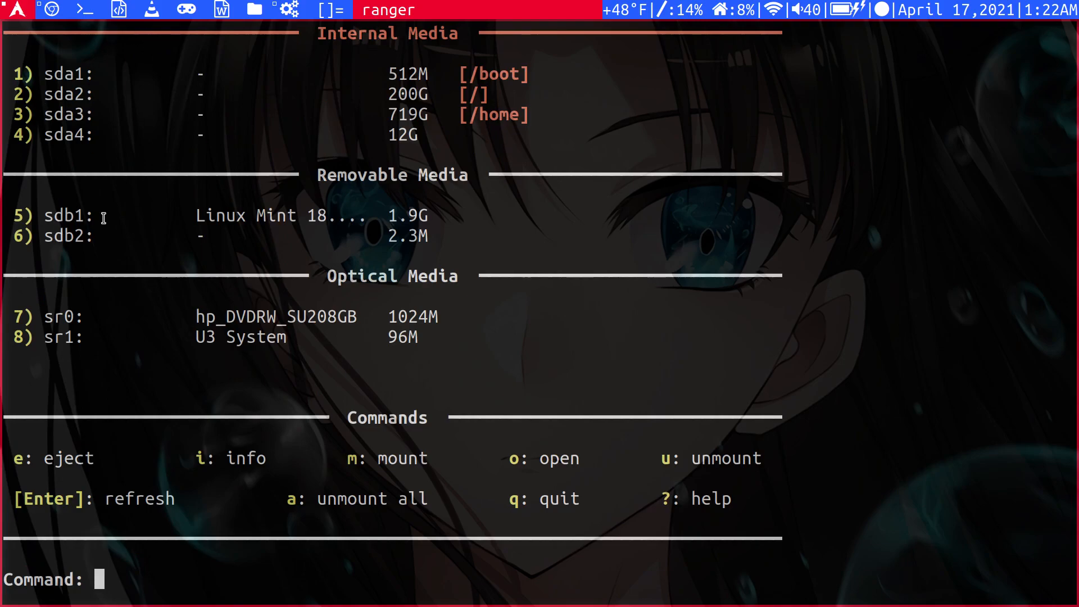
mouse_move(278, 177)
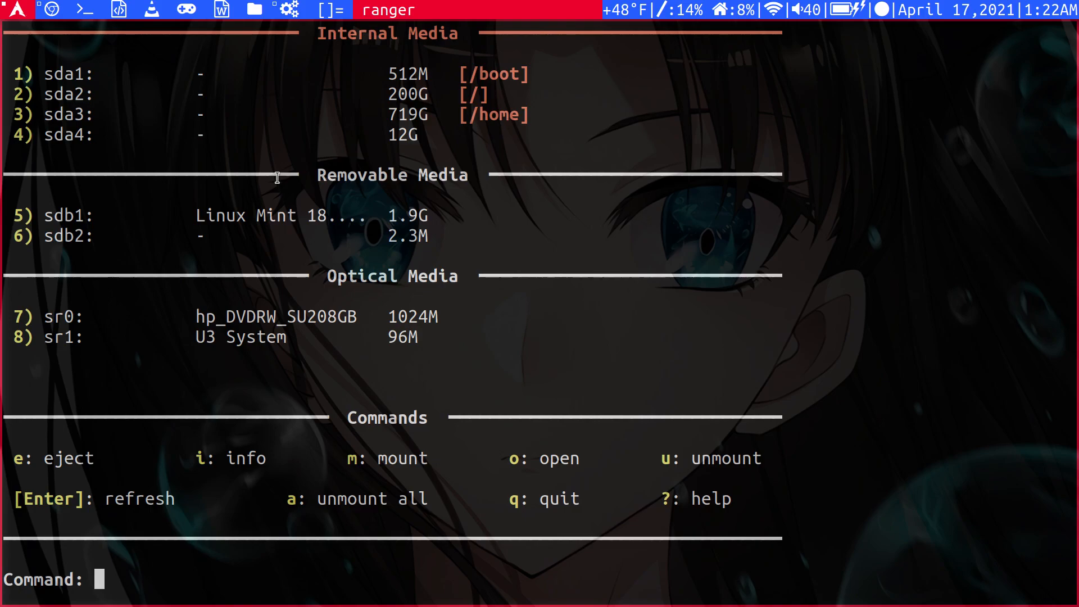
mouse_move(25, 145)
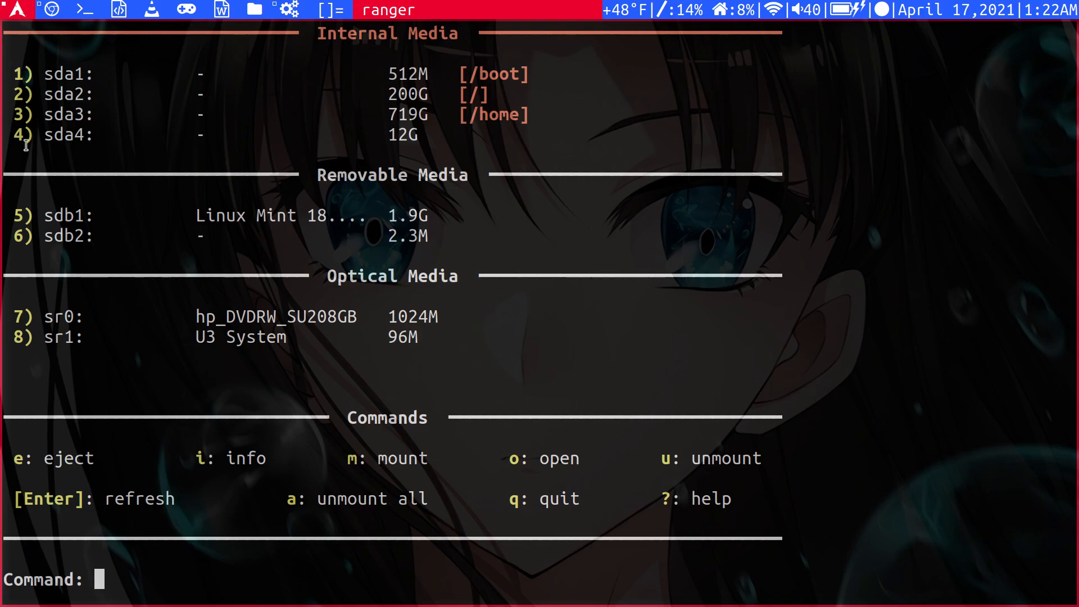
Enter 5 at bashmount's Command prompt to select the removable sdb1 partition for mounting
text(5)
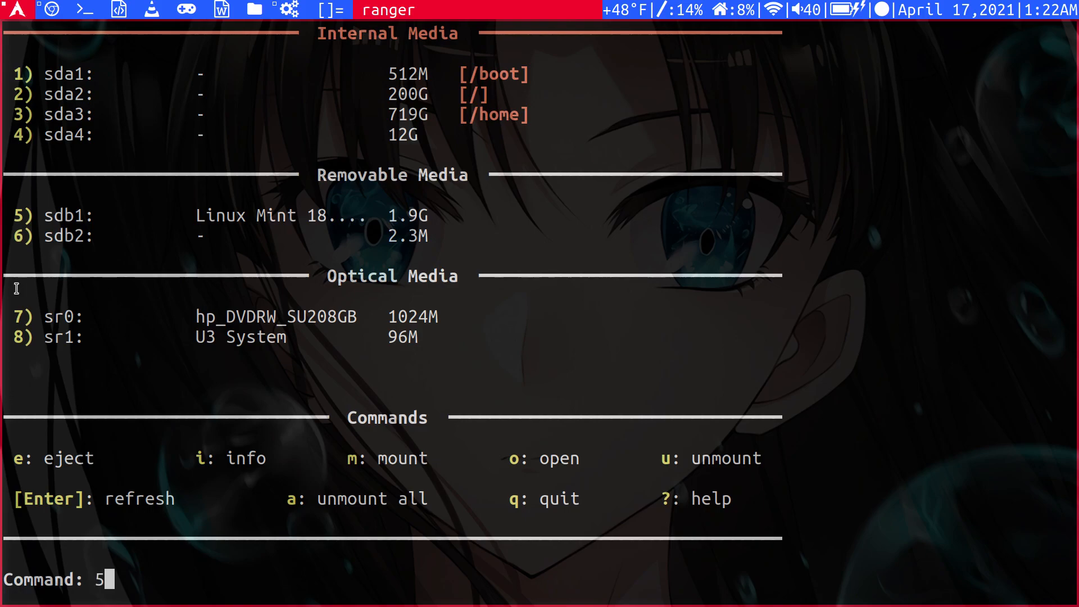
mouse_move(315, 208)
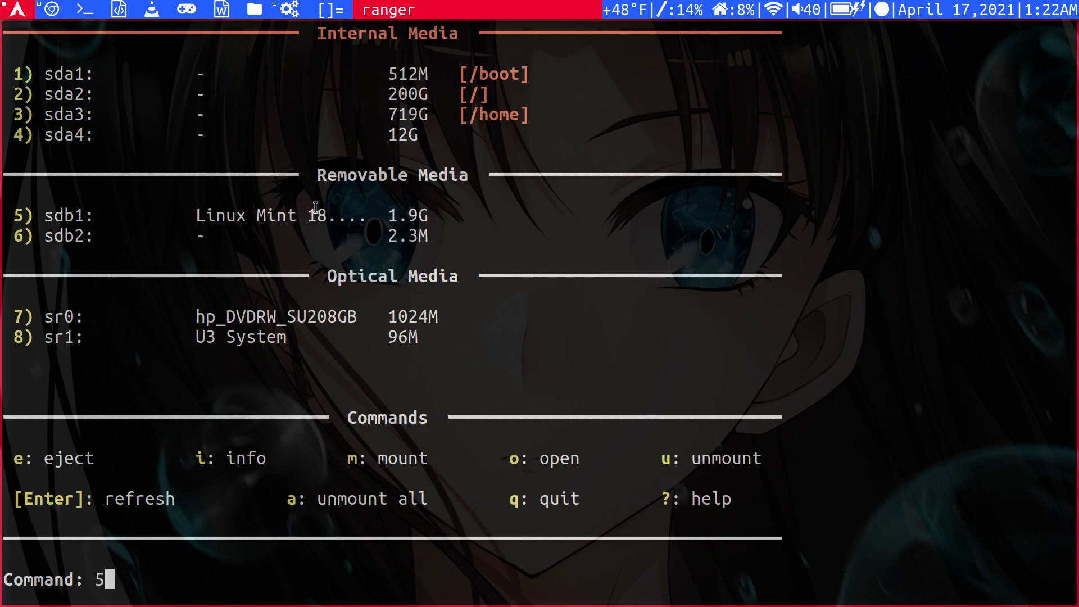
mouse_move(270, 393)
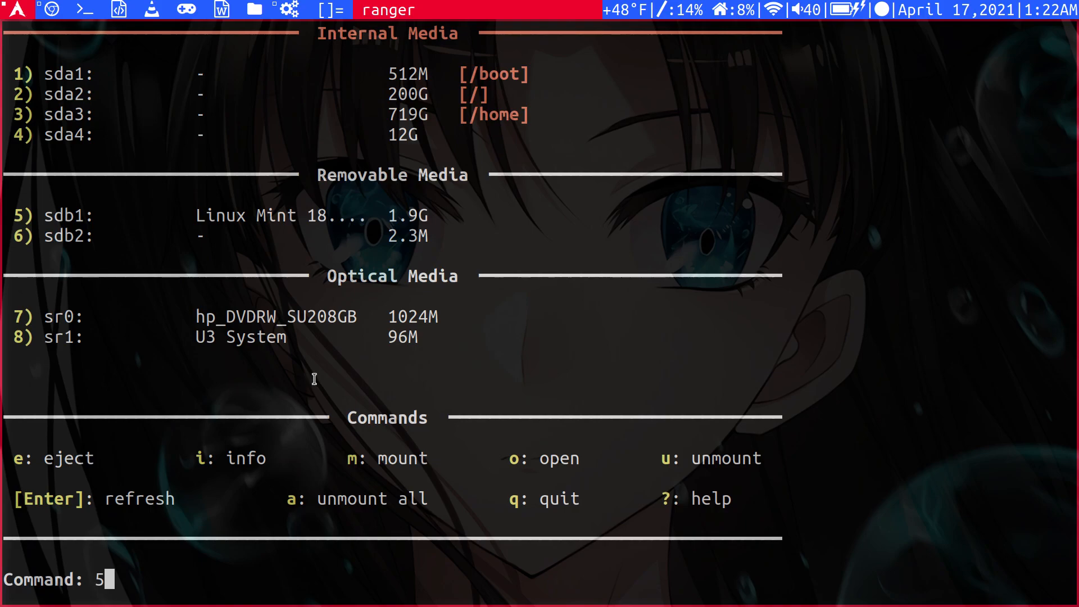
mouse_move(394, 445)
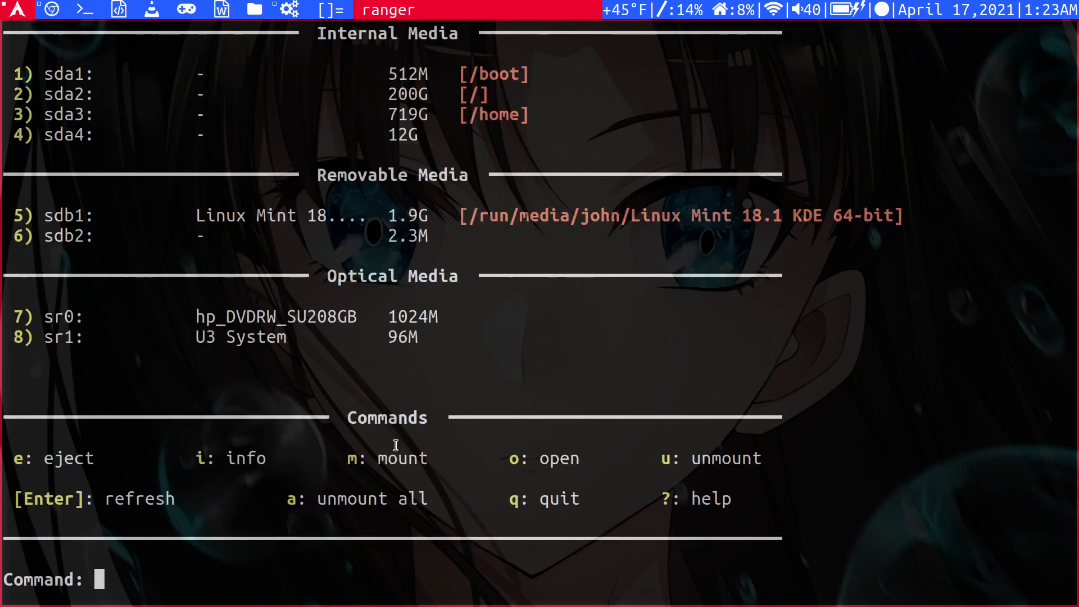
mouse_move(636, 220)
text(q)
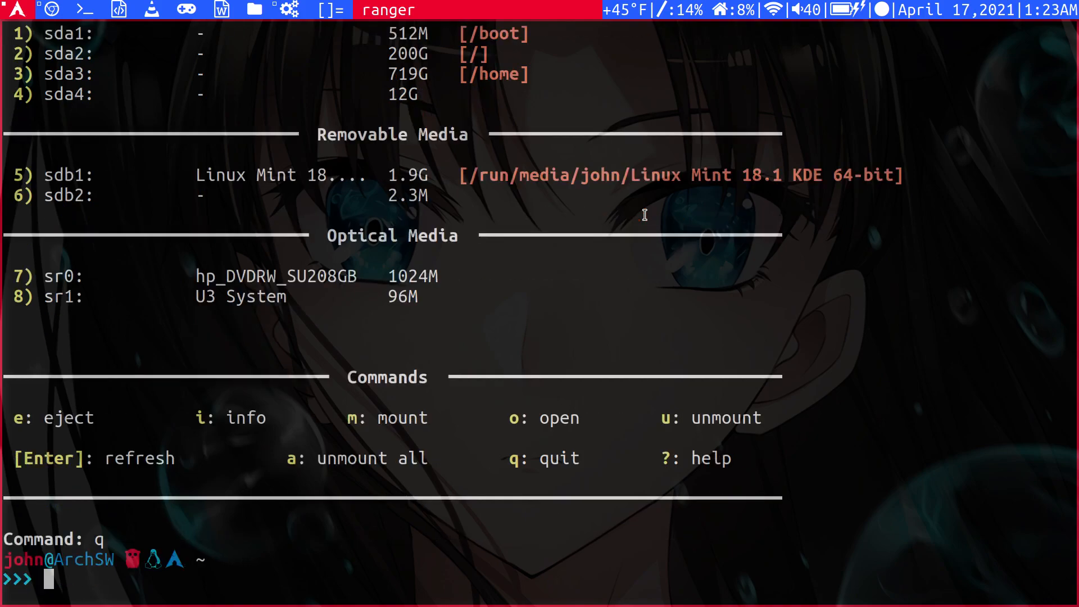
Quit bashmount and clear the terminal to an empty shell prompt
key(Return)
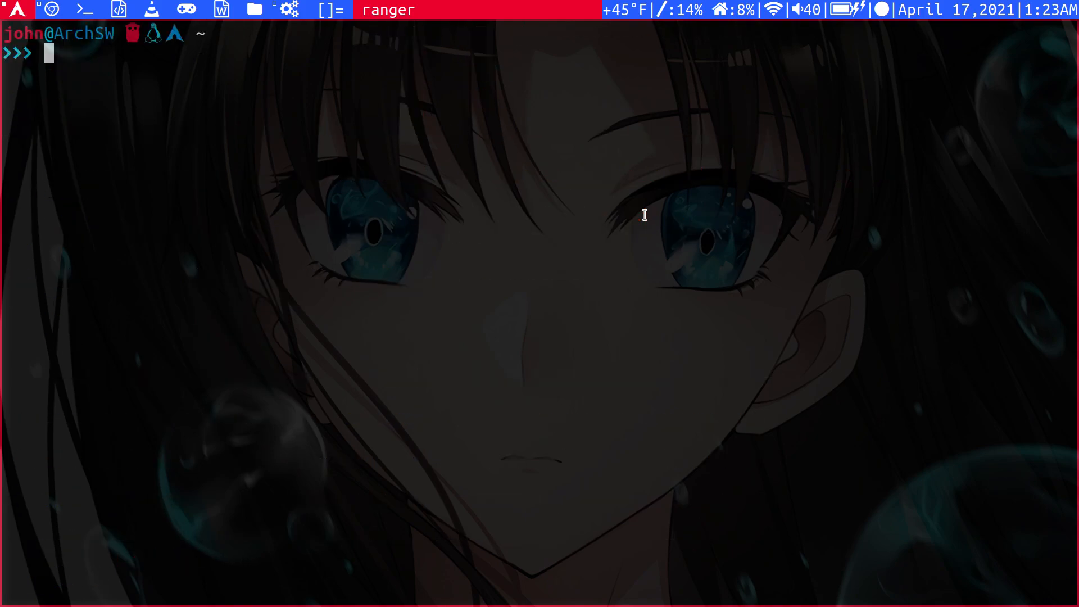